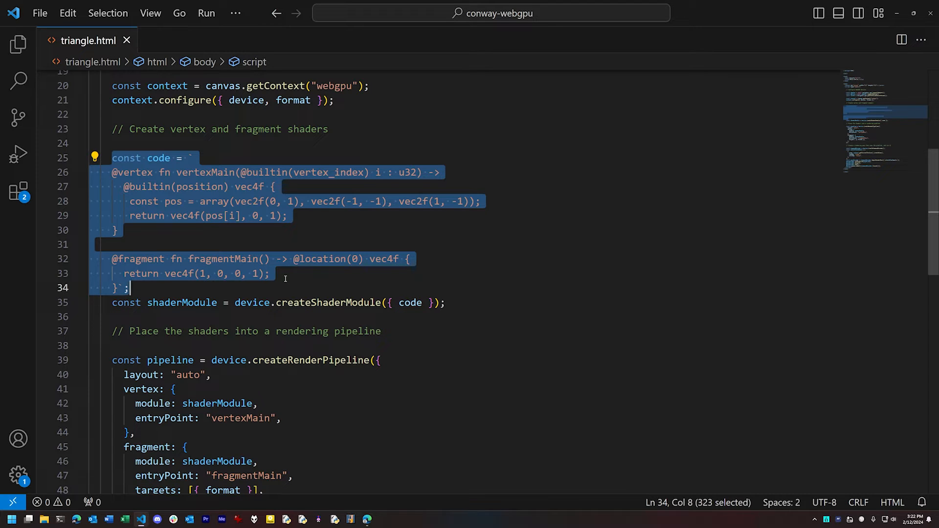
{"action": "mouse_move", "coordinate": [244, 294]}
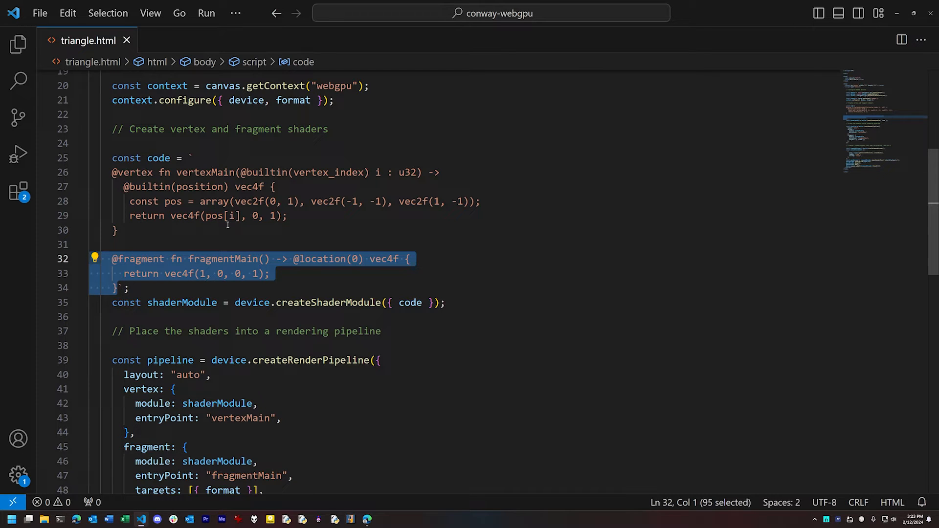
{"action": "scroll", "scroll_direction": "down", "scroll_amount": 3}
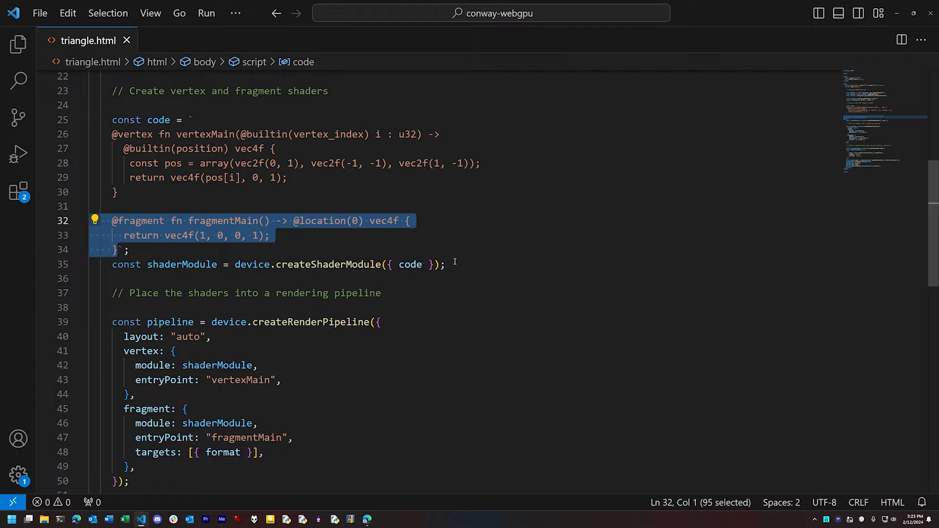
{"action": "scroll", "scroll_direction": "down", "scroll_amount": 3}
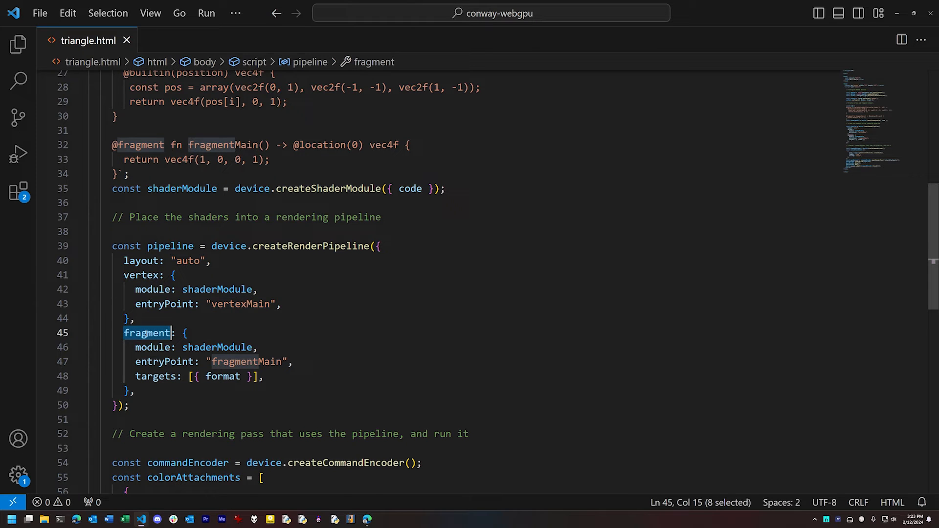
{"action": "left_click", "coordinate": [129, 406]}
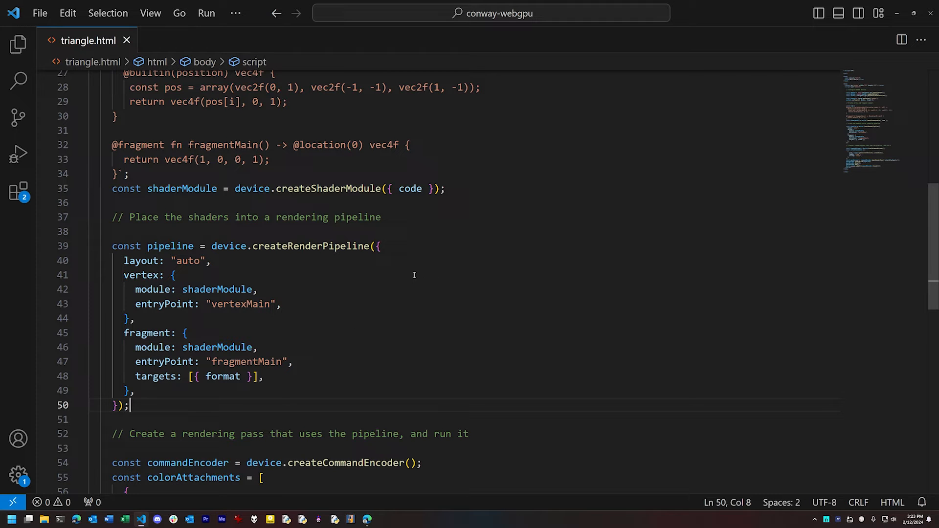
{"action": "scroll", "scroll_direction": "down", "scroll_amount": 3}
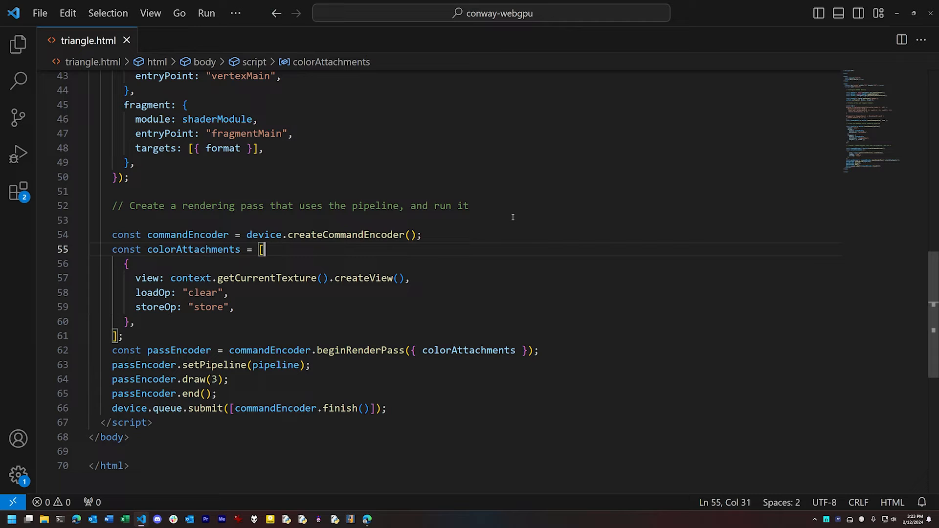
{"action": "mouse_move", "coordinate": [259, 344]}
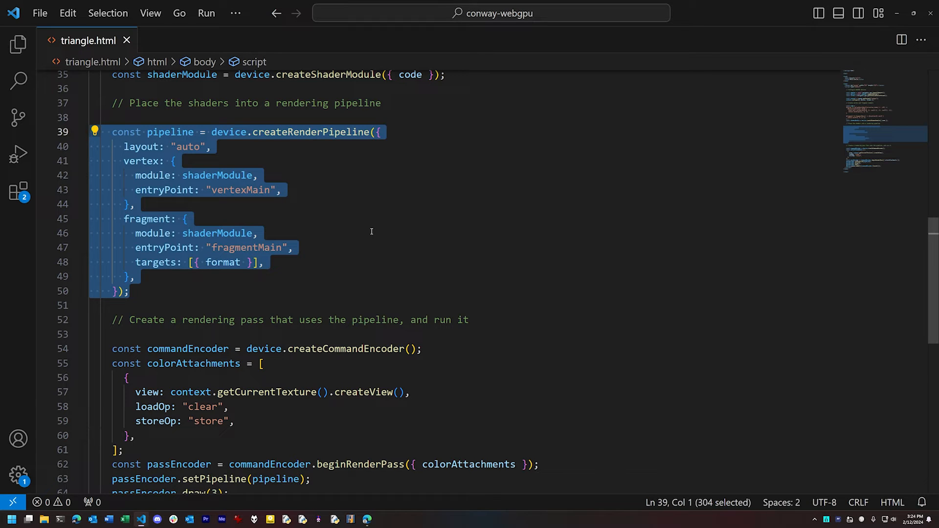
{"action": "mouse_move", "coordinate": [314, 292]}
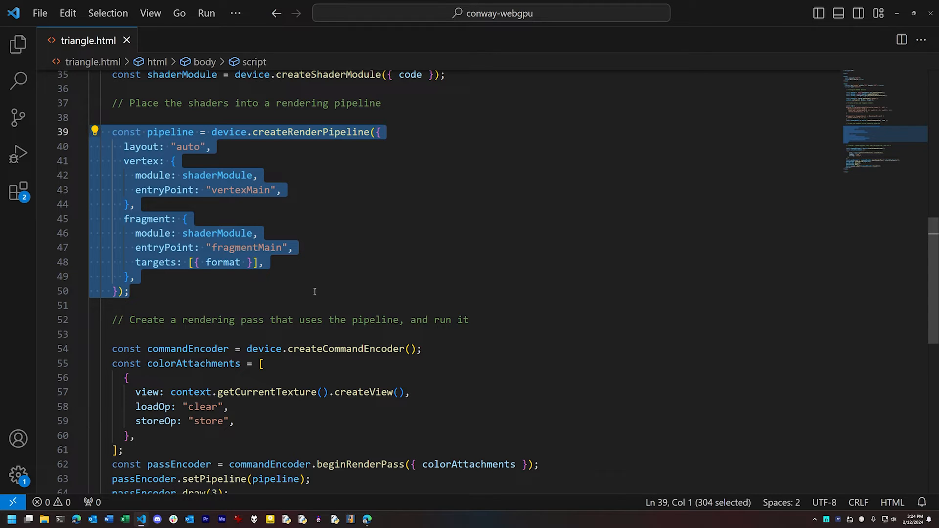
{"action": "scroll", "scroll_direction": "down", "scroll_amount": 3}
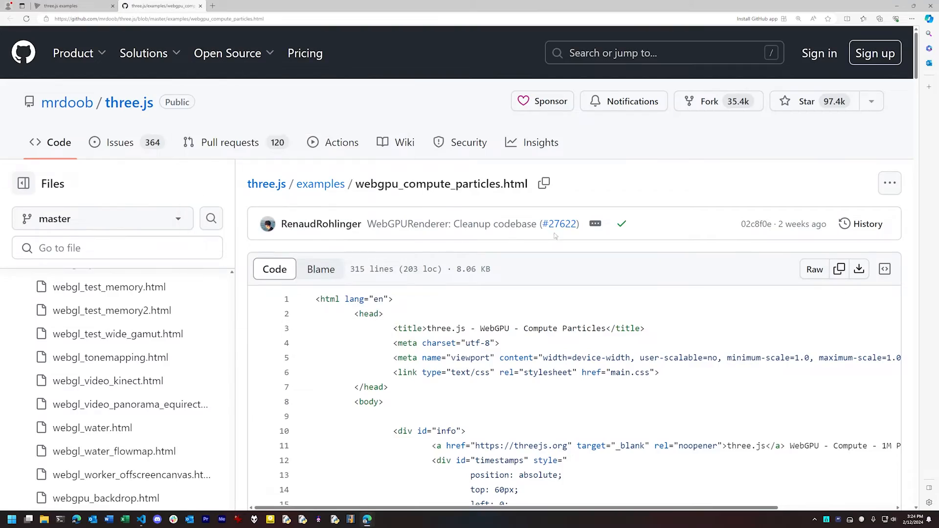
{"action": "scroll", "scroll_direction": "down", "scroll_amount": 3}
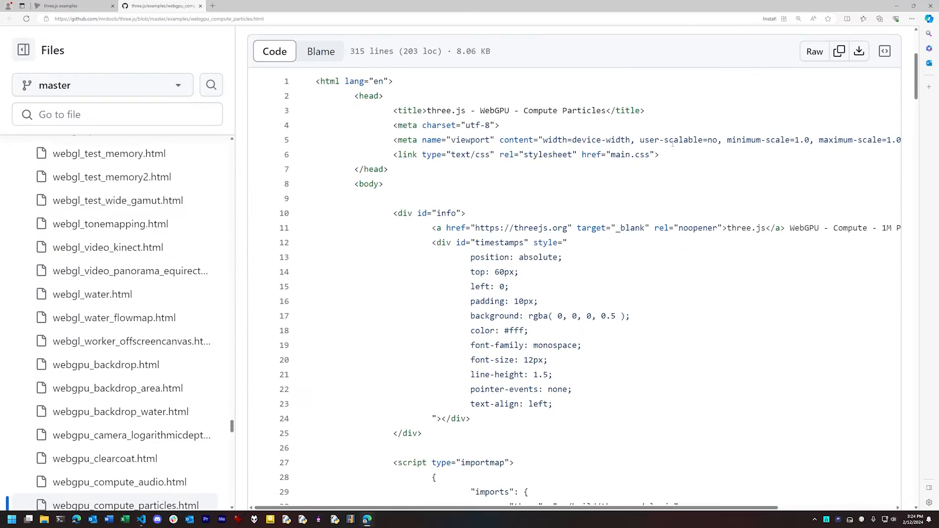
{"action": "scroll", "scroll_direction": "down", "scroll_amount": 3}
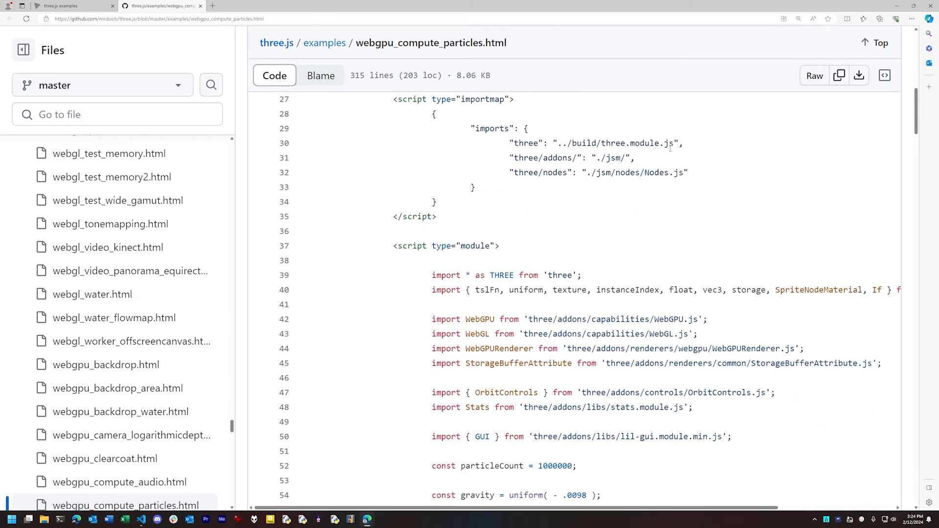
{"action": "scroll", "scroll_direction": "down", "scroll_amount": 3}
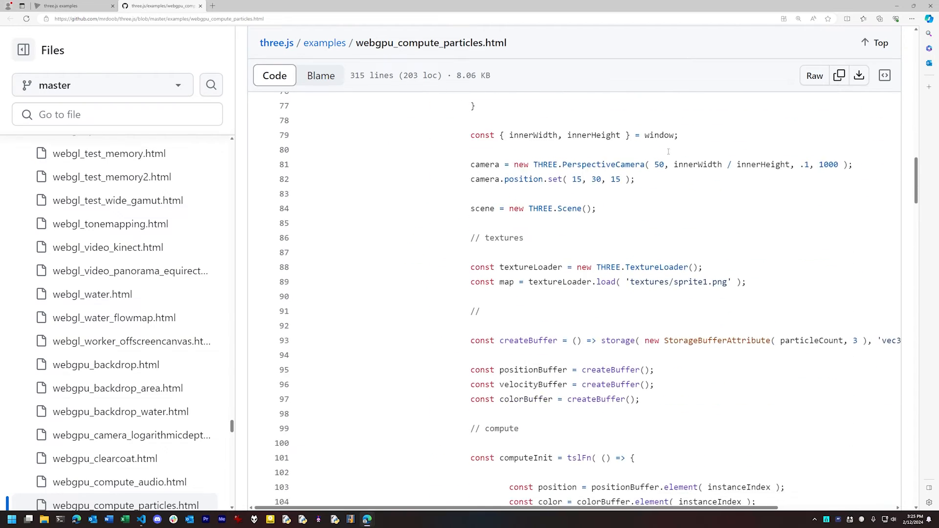
{"action": "scroll", "scroll_direction": "down", "scroll_amount": 3}
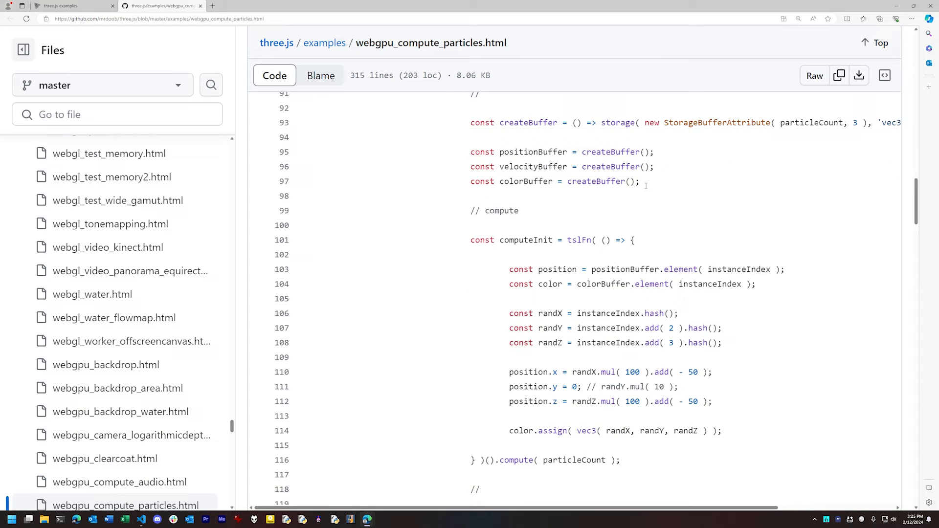
{"action": "scroll", "scroll_direction": "down", "scroll_amount": 3}
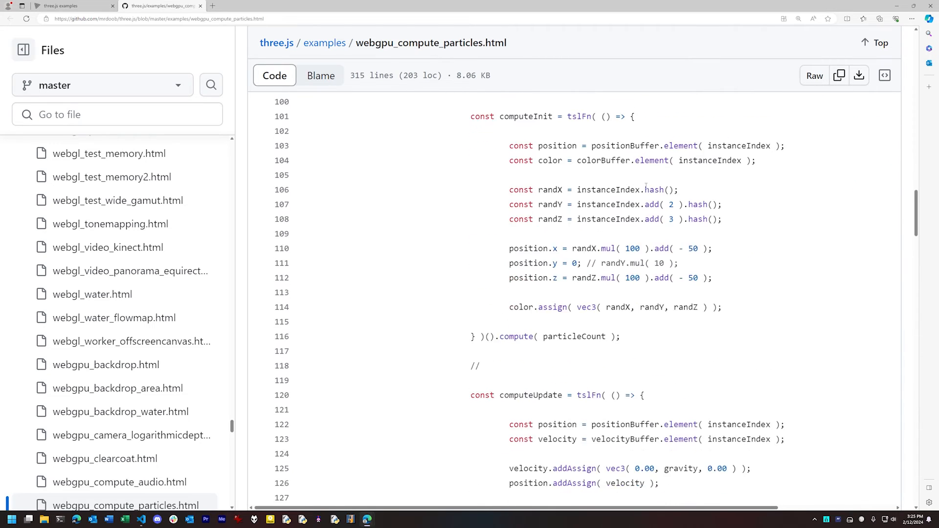
{"action": "scroll", "scroll_direction": "down", "scroll_amount": 3}
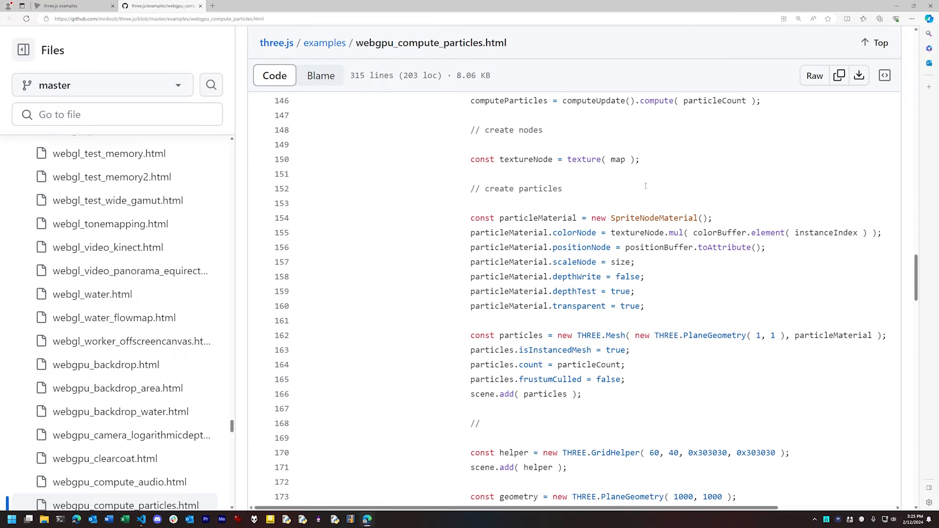
{"action": "scroll", "scroll_direction": "down", "scroll_amount": 3}
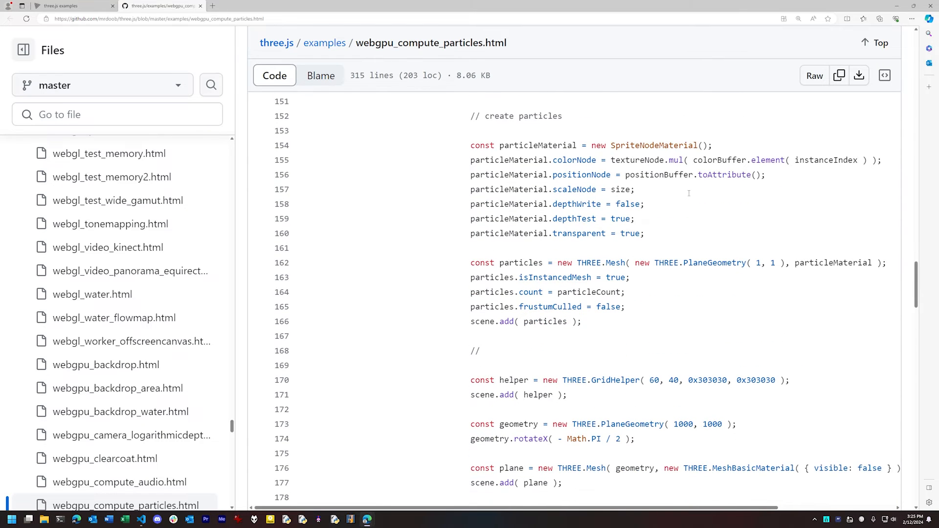
{"action": "scroll", "scroll_direction": "down", "scroll_amount": 3}
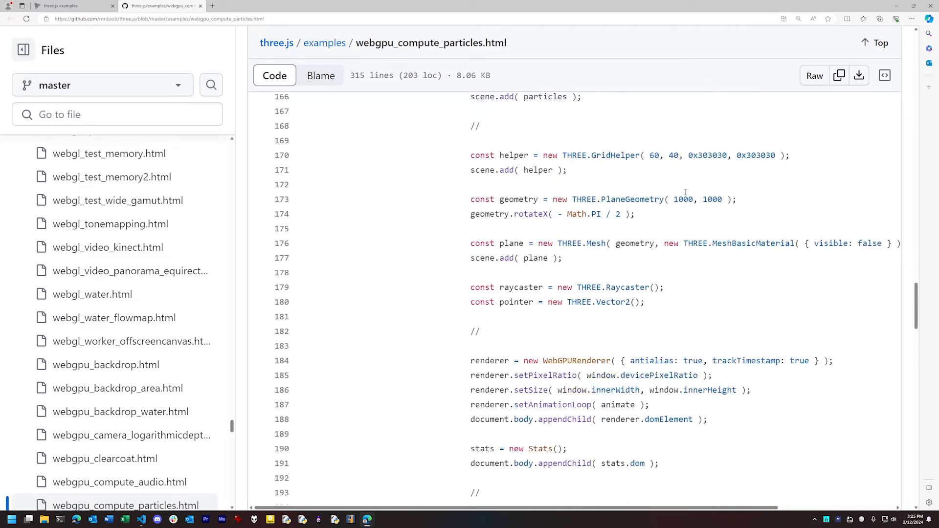
{"action": "scroll", "scroll_direction": "down", "scroll_amount": 3}
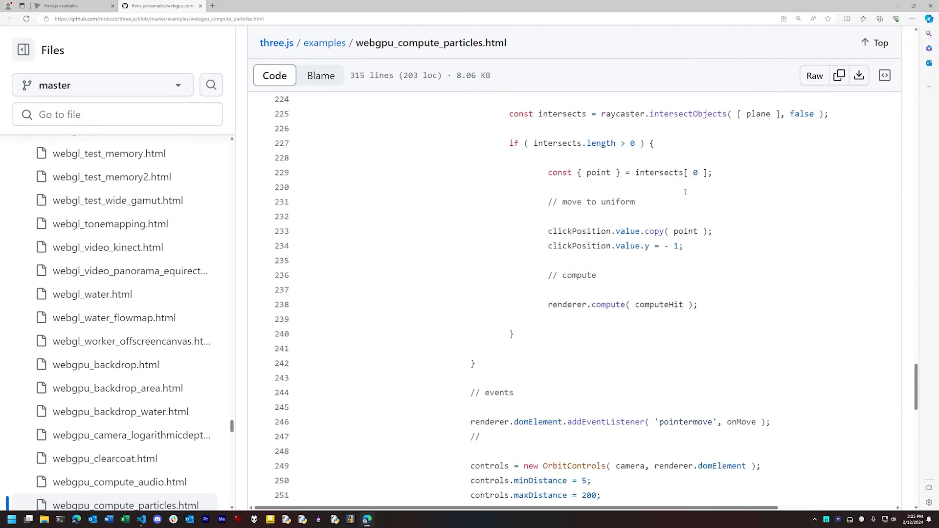
{"action": "scroll", "scroll_direction": "down", "scroll_amount": 3}
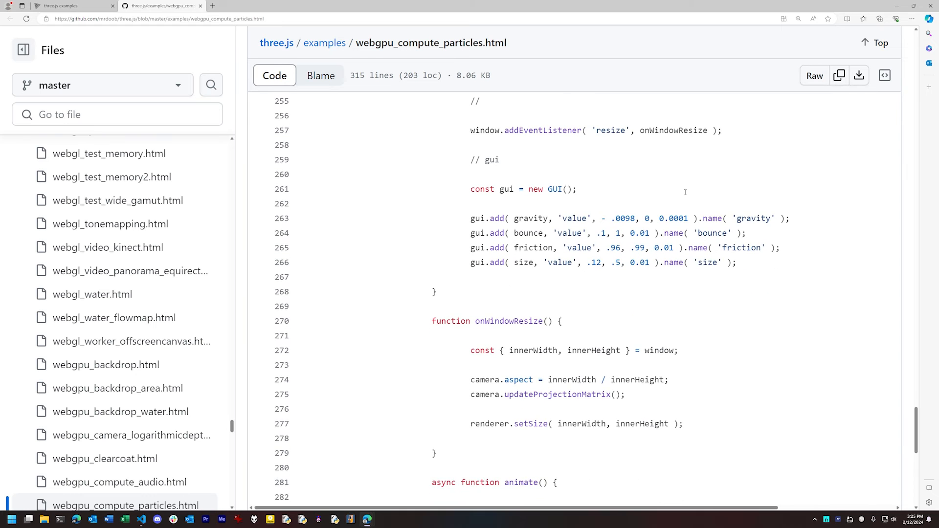
{"action": "scroll", "scroll_direction": "down", "scroll_amount": 3}
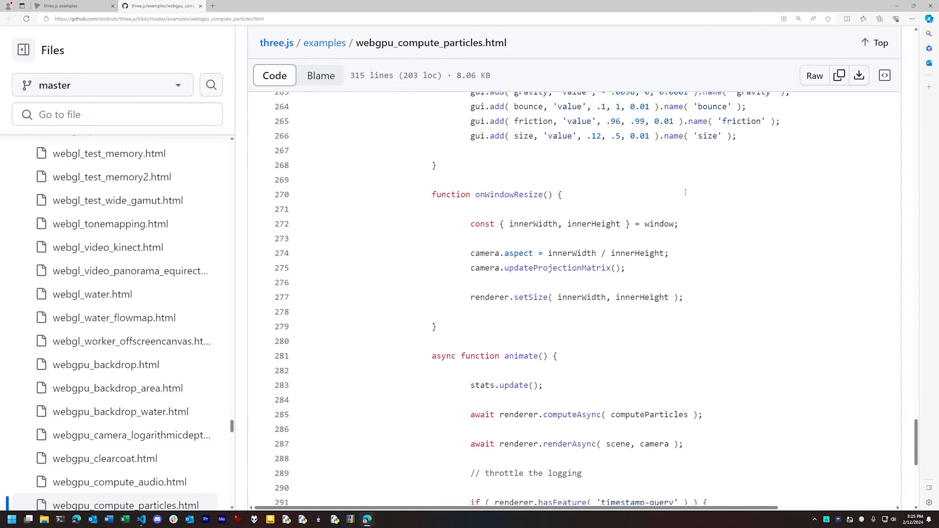
{"action": "scroll", "scroll_direction": "down", "scroll_amount": 3}
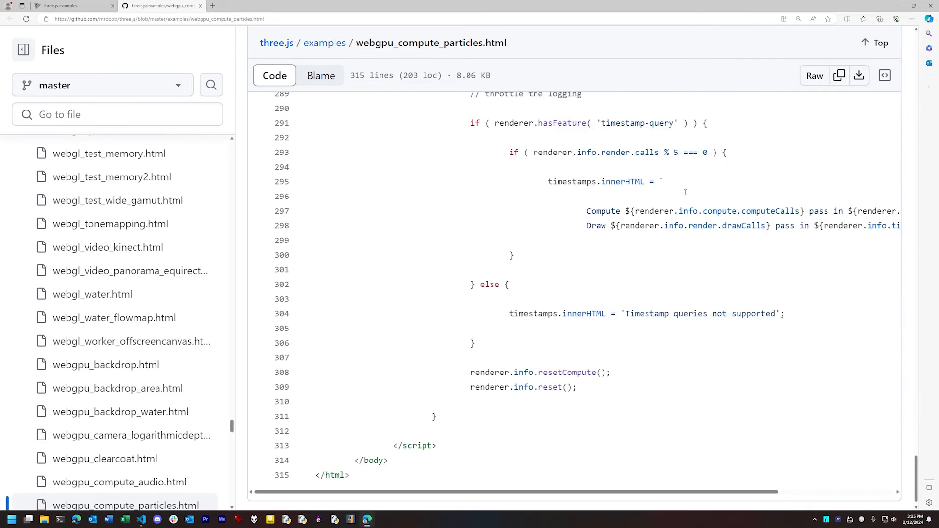
{"action": "scroll", "scroll_direction": "down", "scroll_amount": 3}
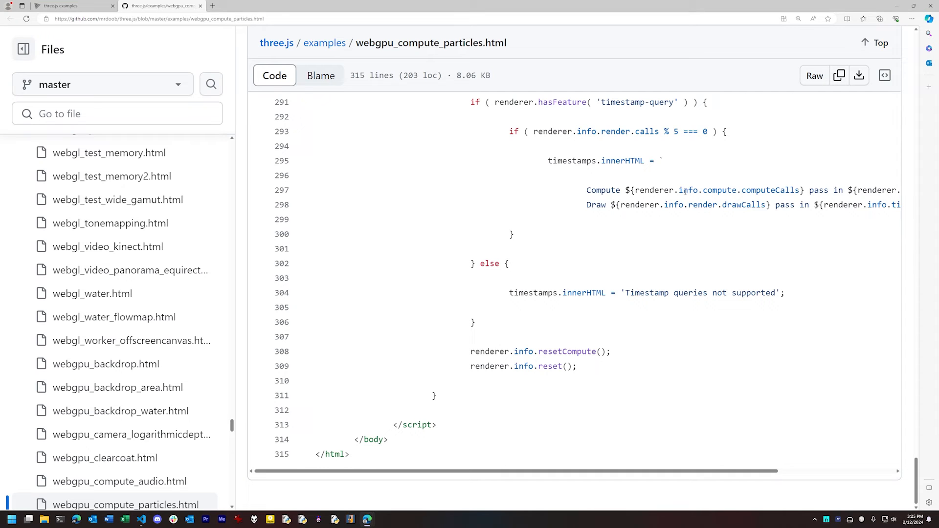